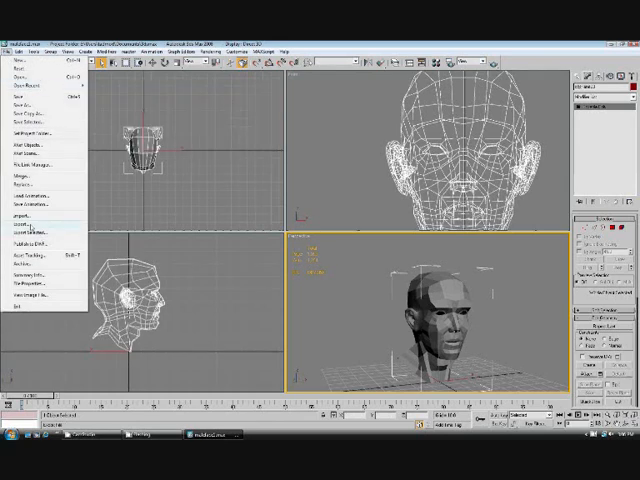
Export the head model, browsing to the target folder in the export dialog
left_click(30, 230)
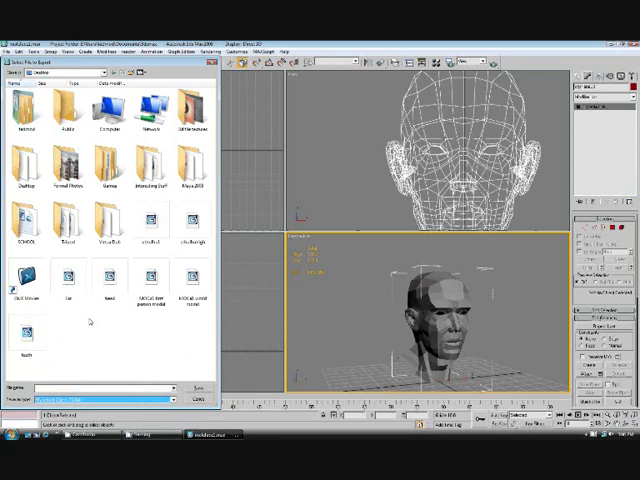
left_click(194, 388)
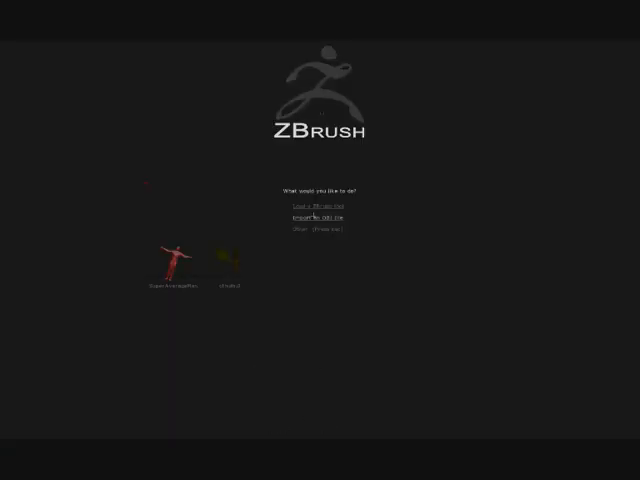
Dismiss the ZBrush startup splash screen to begin working
left_click(314, 204)
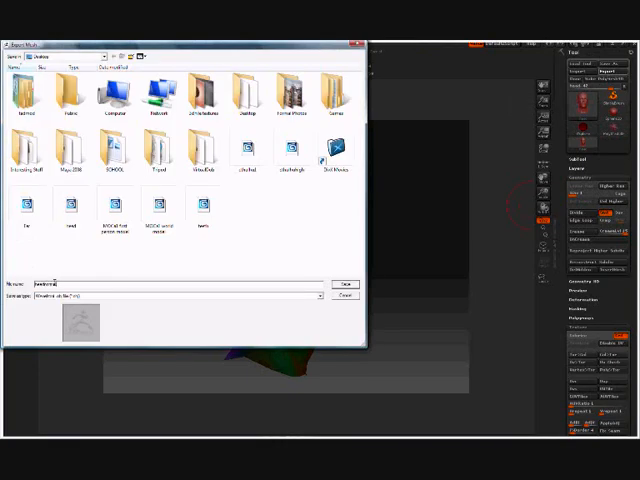
Save the normal map image from the texture palette into the chosen folder
left_click(344, 284)
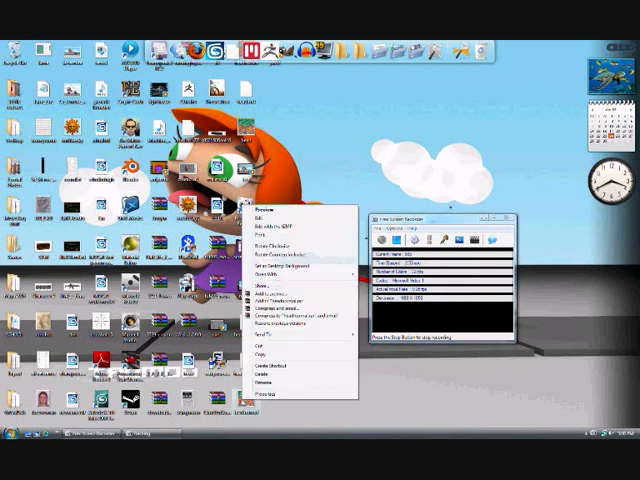
Load the normal map image into Paint for flipping
left_click(268, 272)
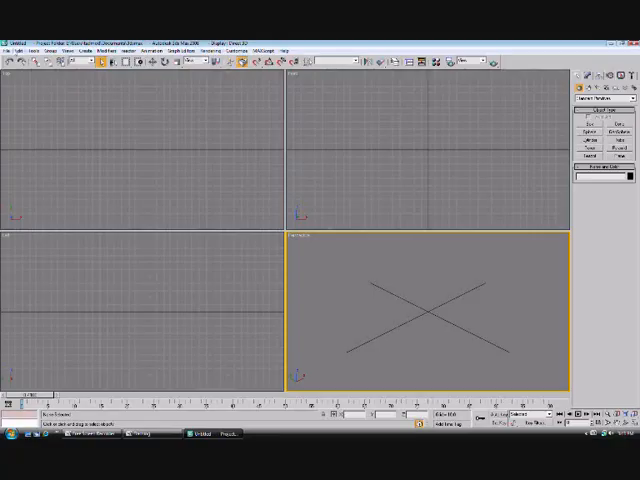
Import the exported OBJ head model and confirm the import settings
left_click(8, 46)
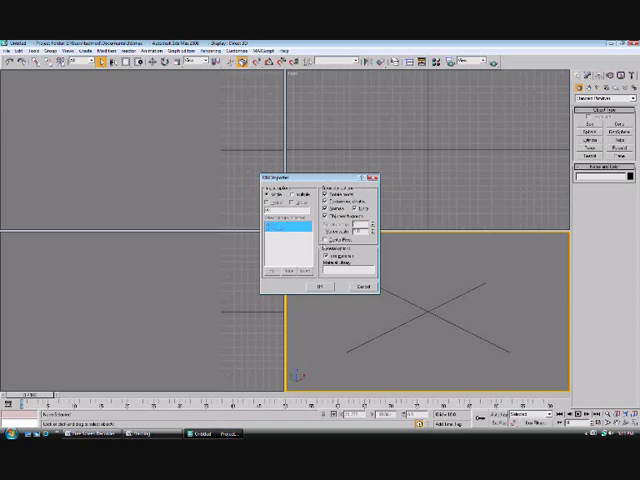
left_click(316, 288)
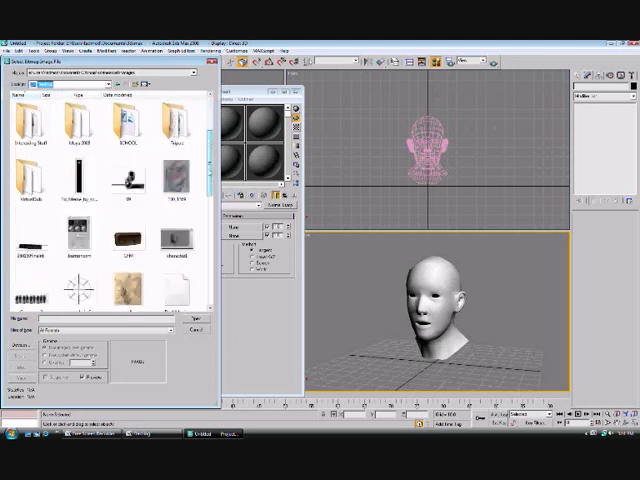
Scroll the image browser to find the head's normal map bitmap
scroll("down", 3)
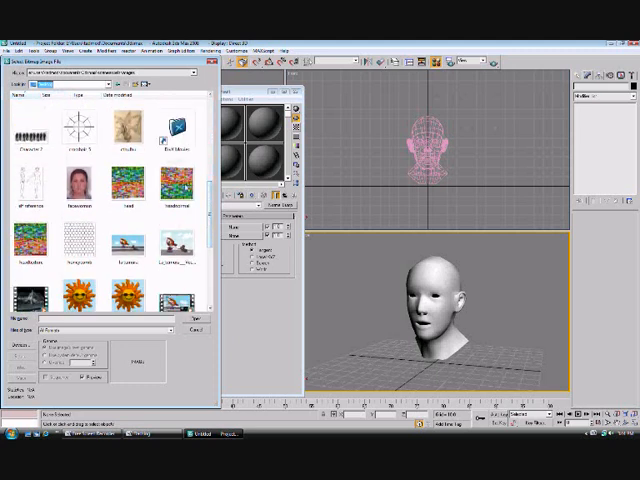